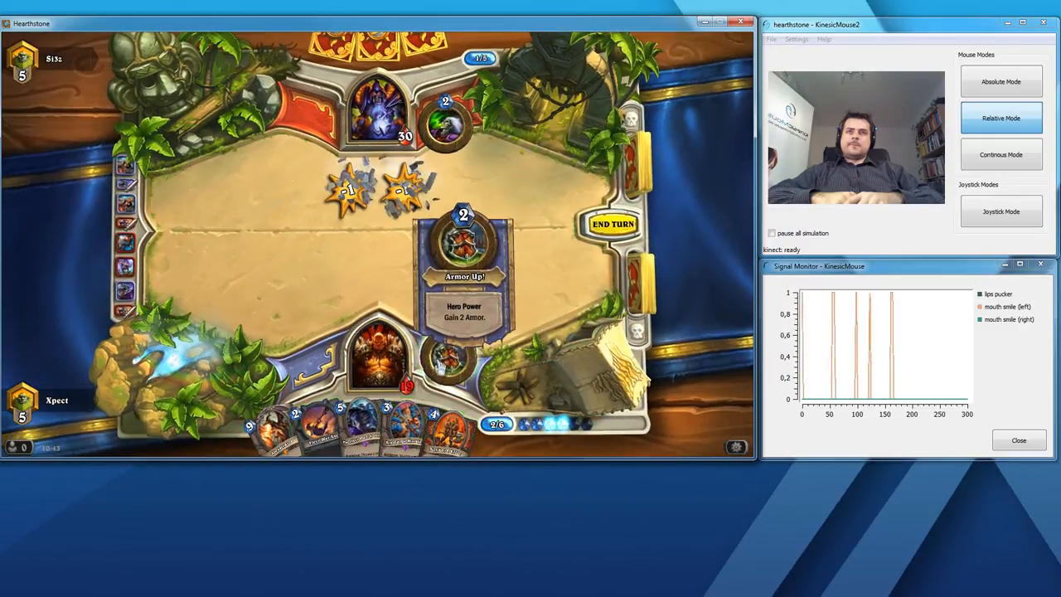
- Use the warrior's Armor Up! hero power to gain 2 armor
left_click(464, 240)
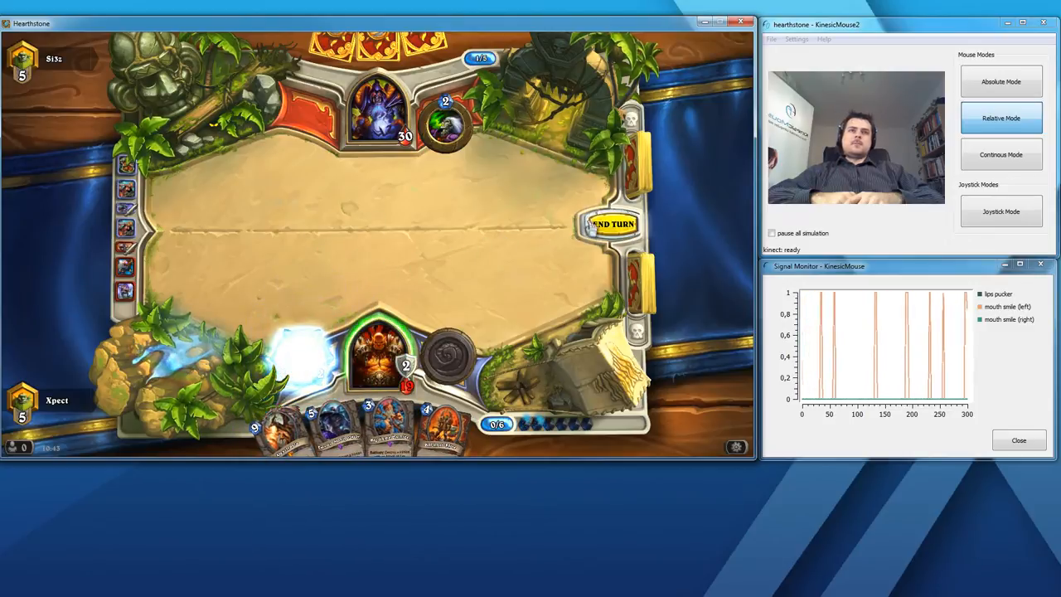
left_click(611, 224)
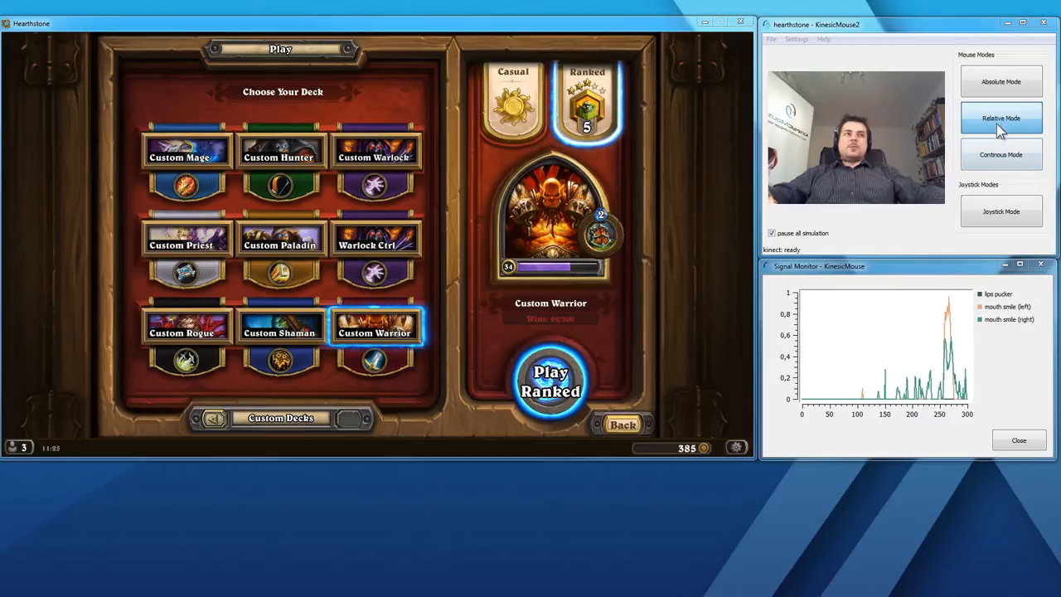
mouse_move(809, 213)
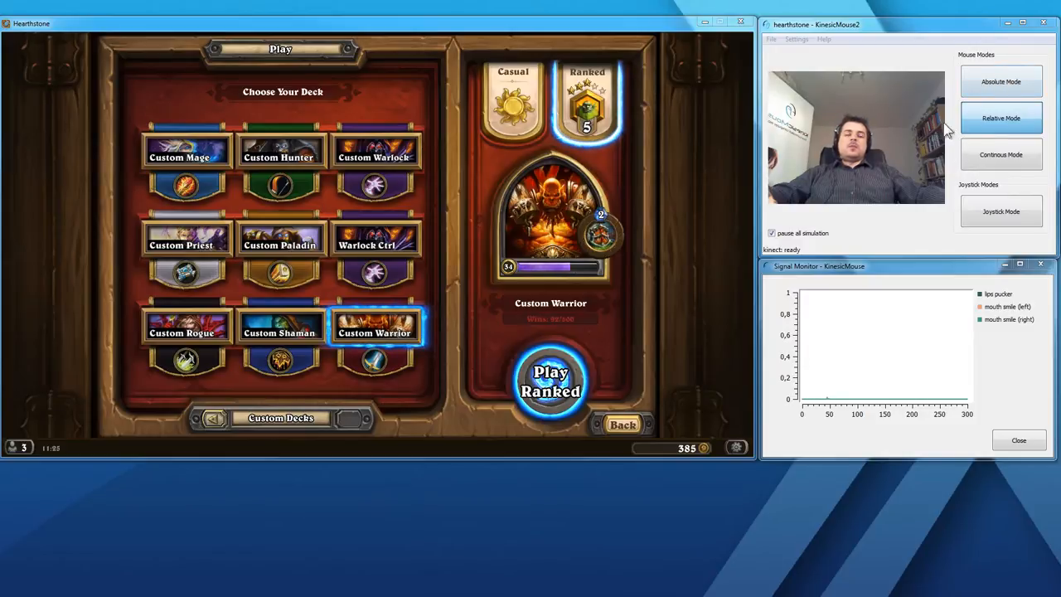
mouse_move(879, 207)
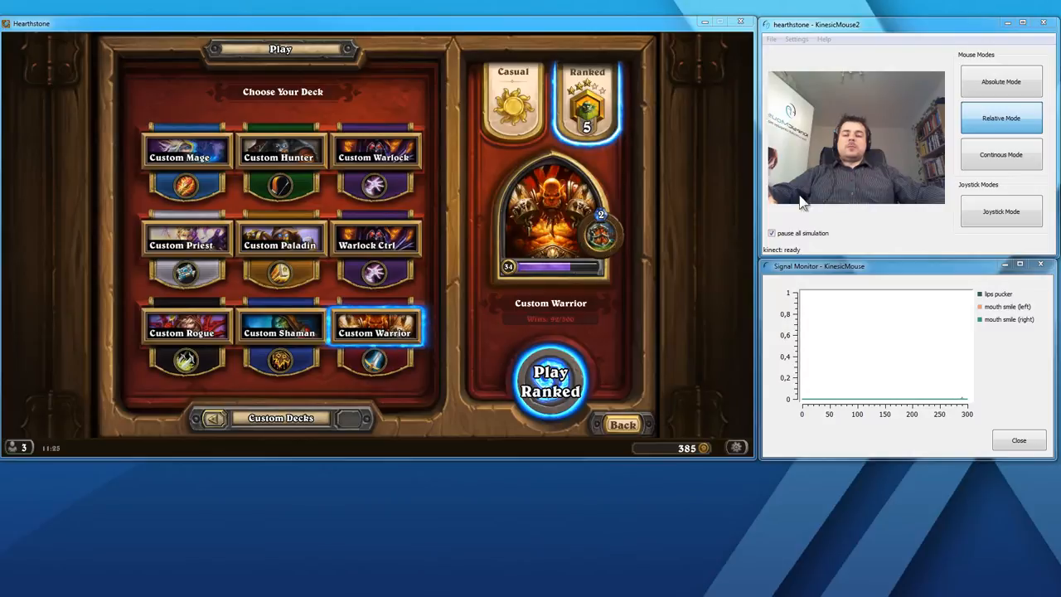
- Open Mouse Preferences from the Settings menu to view the mouth-smile click mappings
left_click(796, 39)
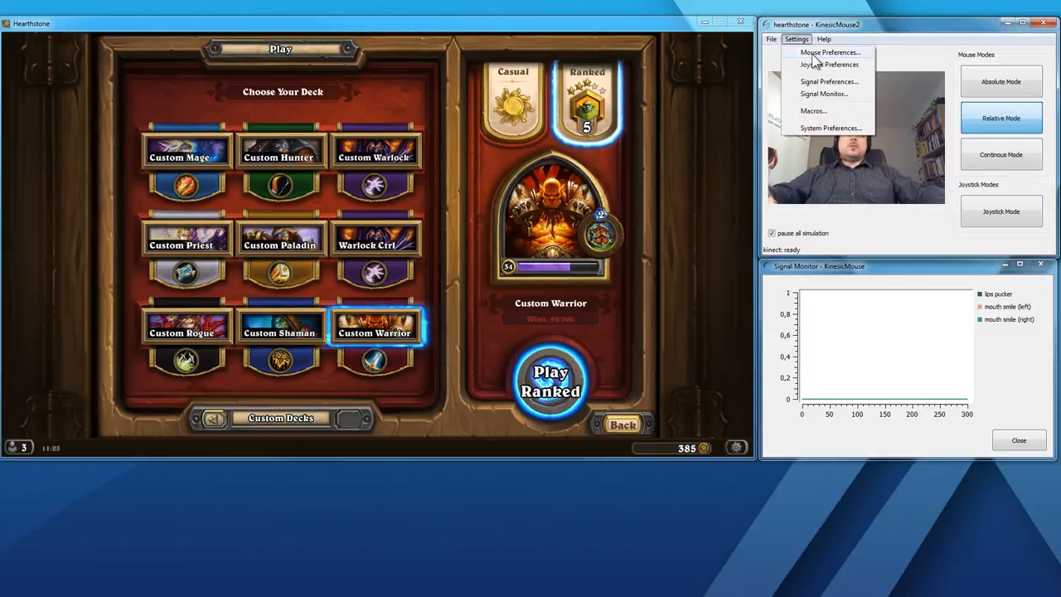
mouse_move(829, 52)
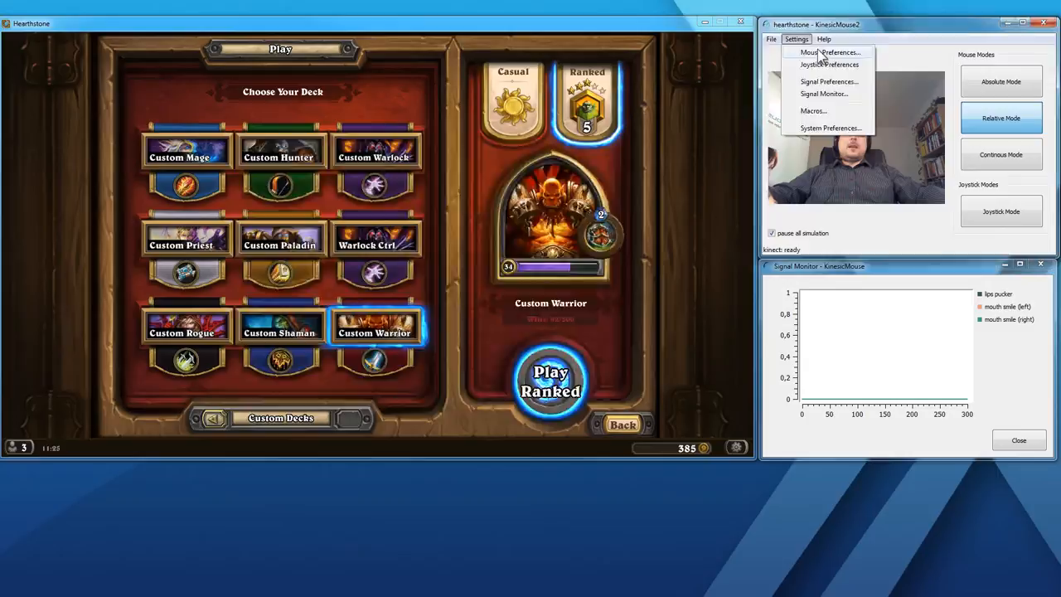
left_click(830, 52)
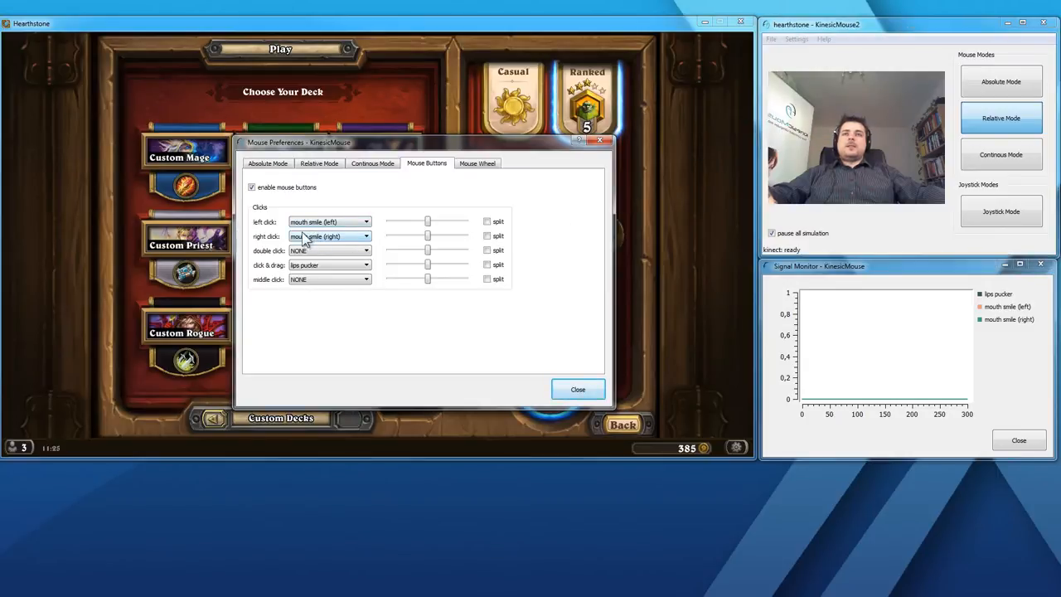
mouse_move(535, 184)
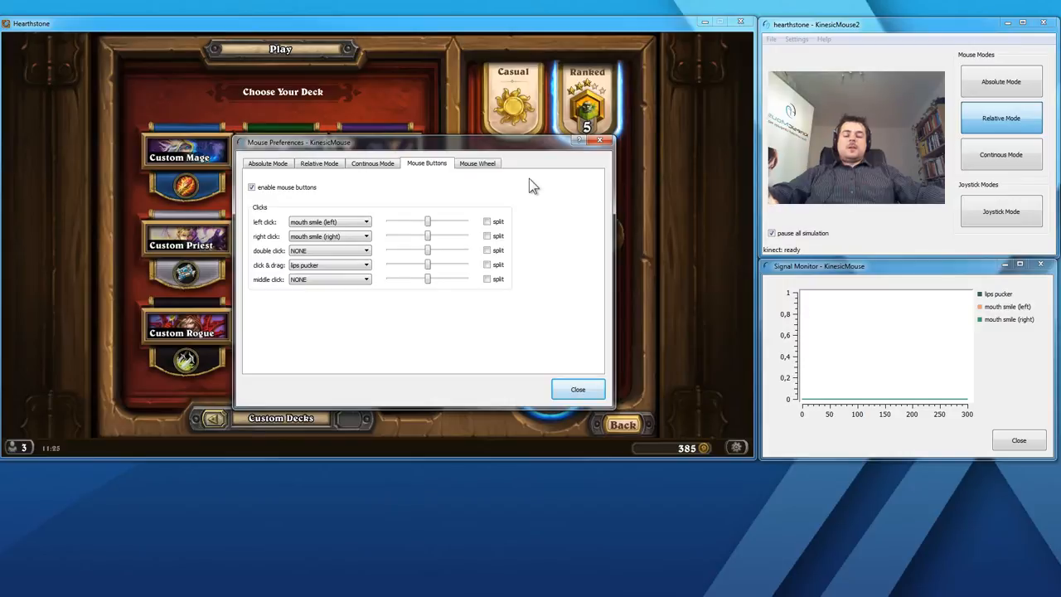
mouse_move(521, 199)
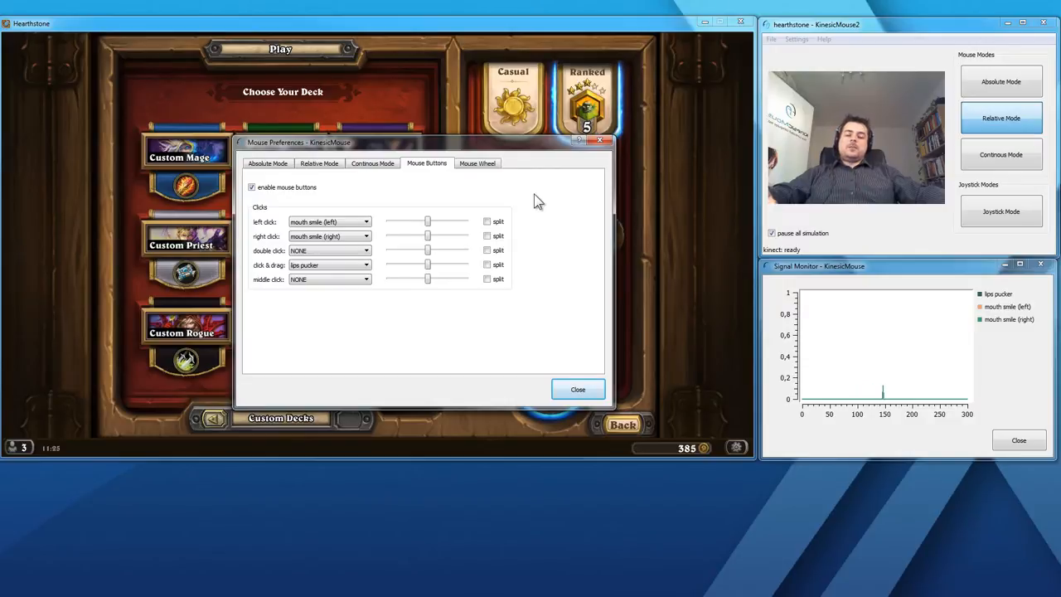
mouse_move(562, 198)
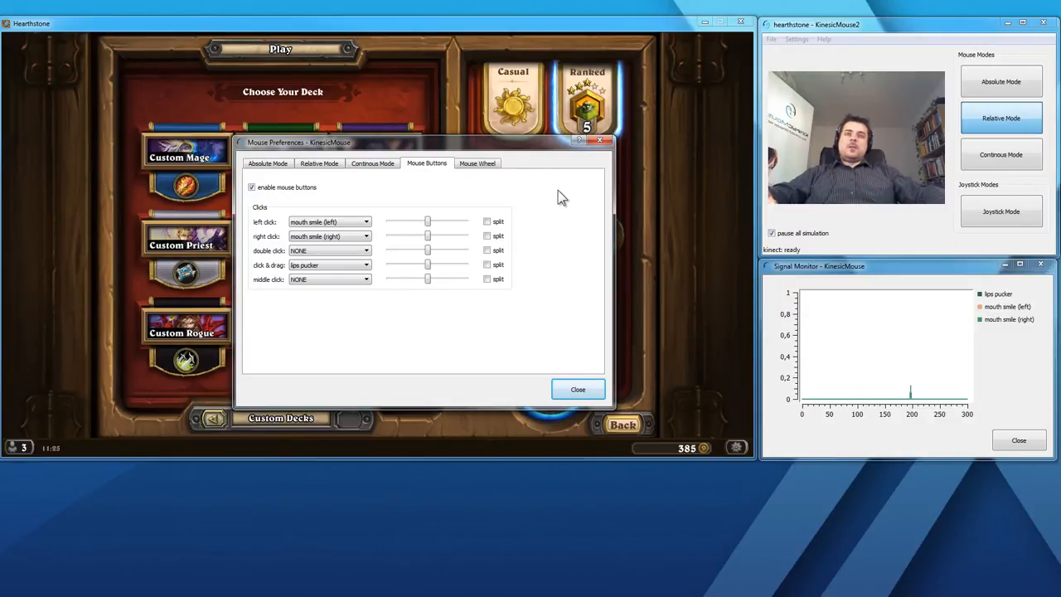
mouse_move(539, 207)
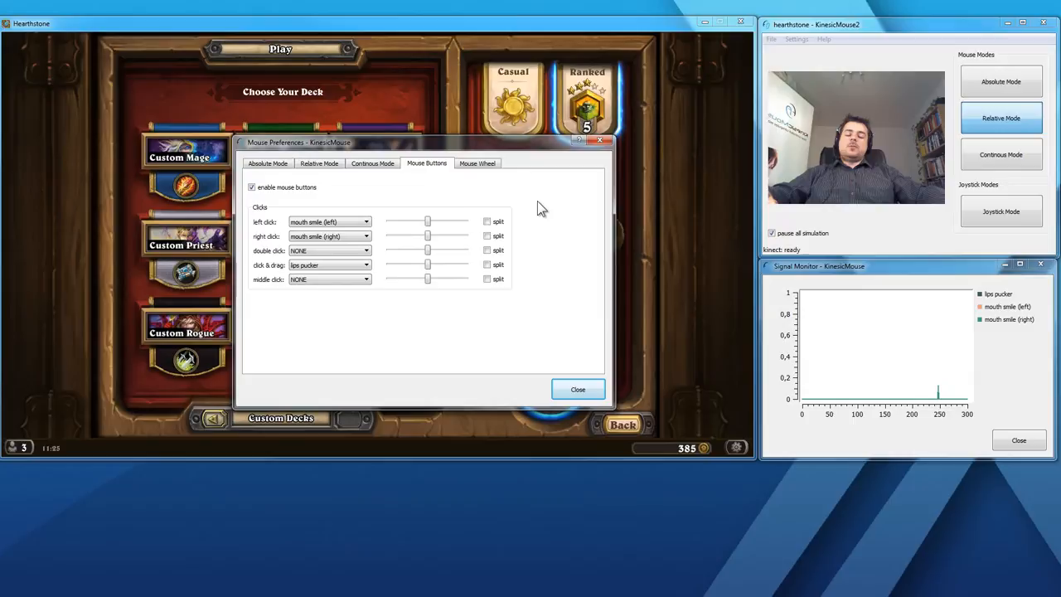
mouse_move(556, 333)
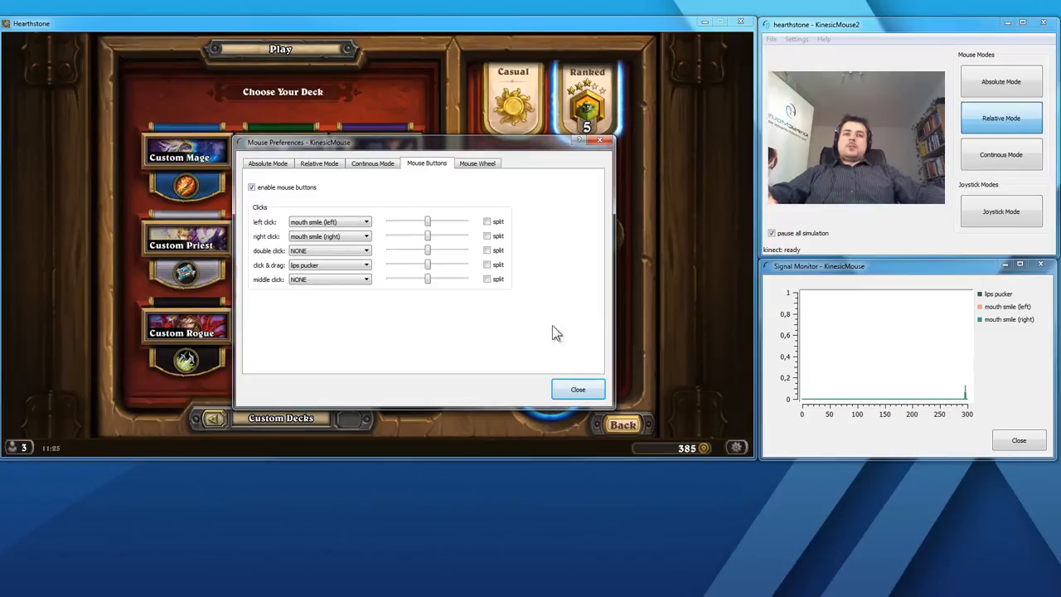
- Close Mouse Preferences and reopen the Settings menu to reach Signal Preferences
left_click(578, 390)
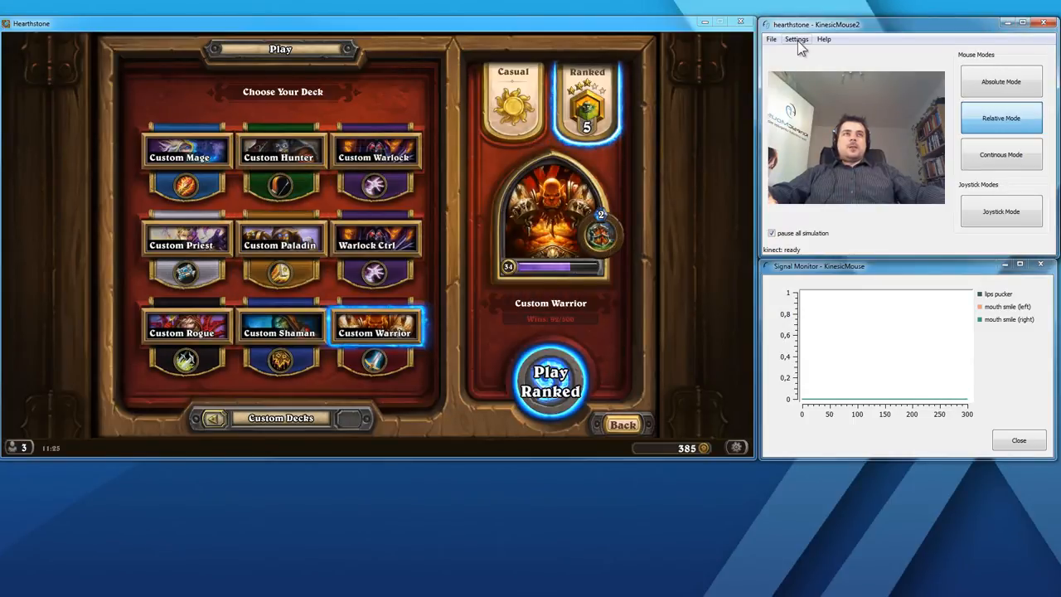
left_click(796, 39)
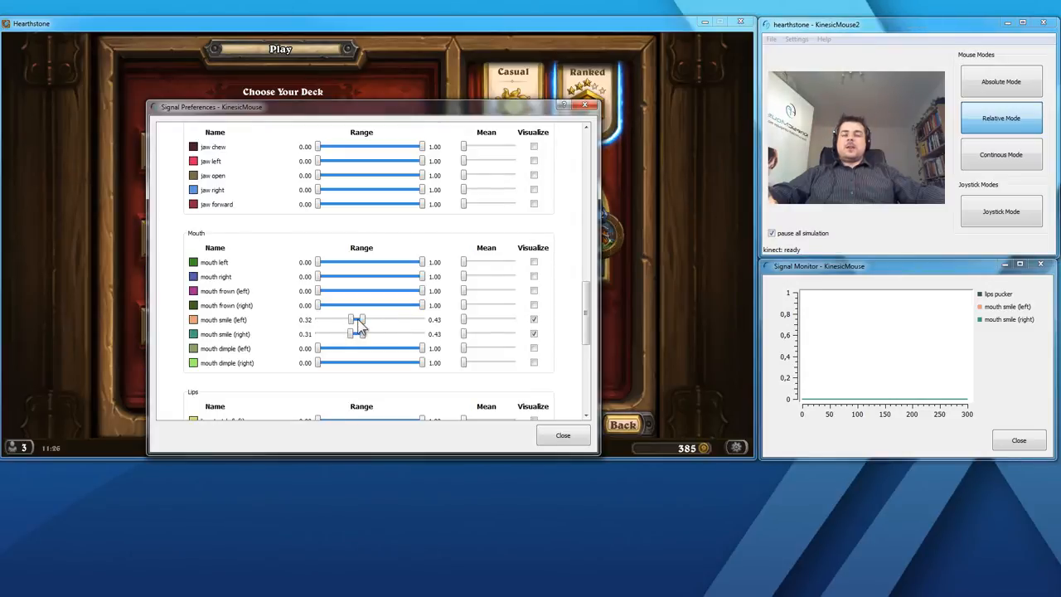
mouse_move(371, 323)
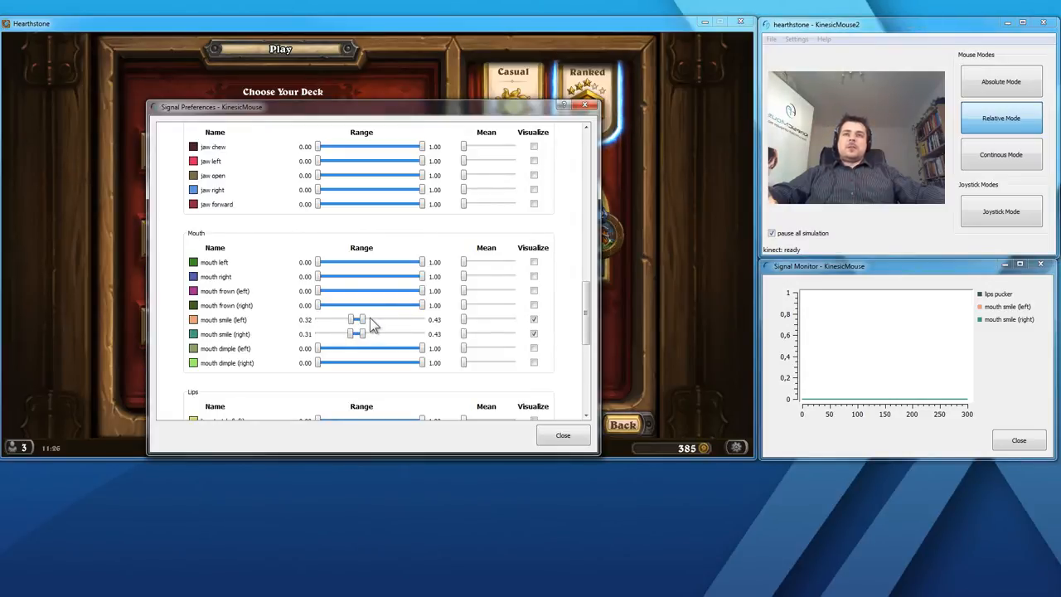
mouse_move(429, 332)
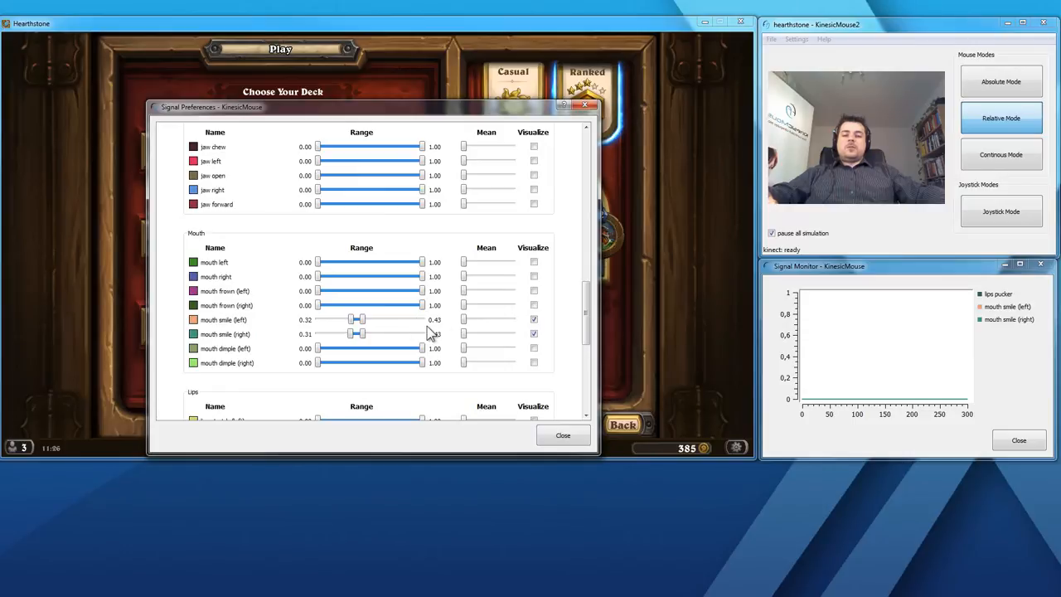
mouse_move(402, 333)
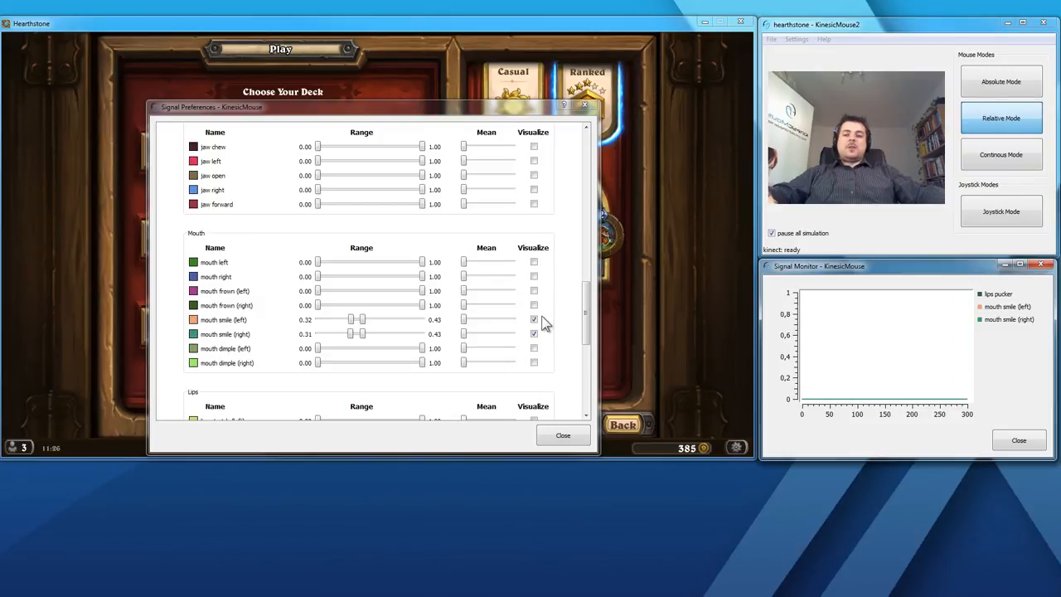
mouse_move(564, 294)
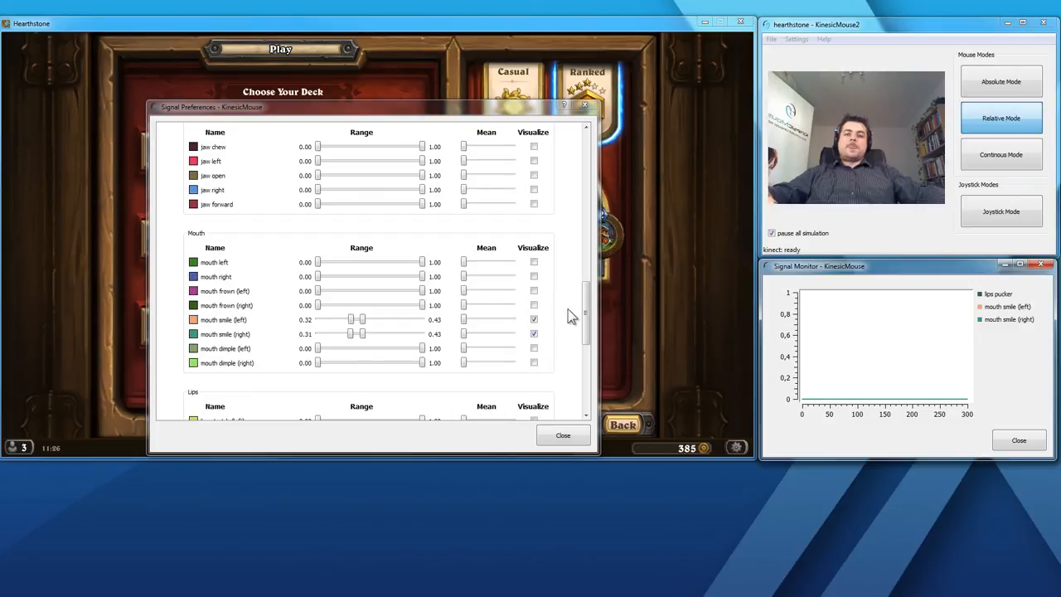
mouse_move(576, 319)
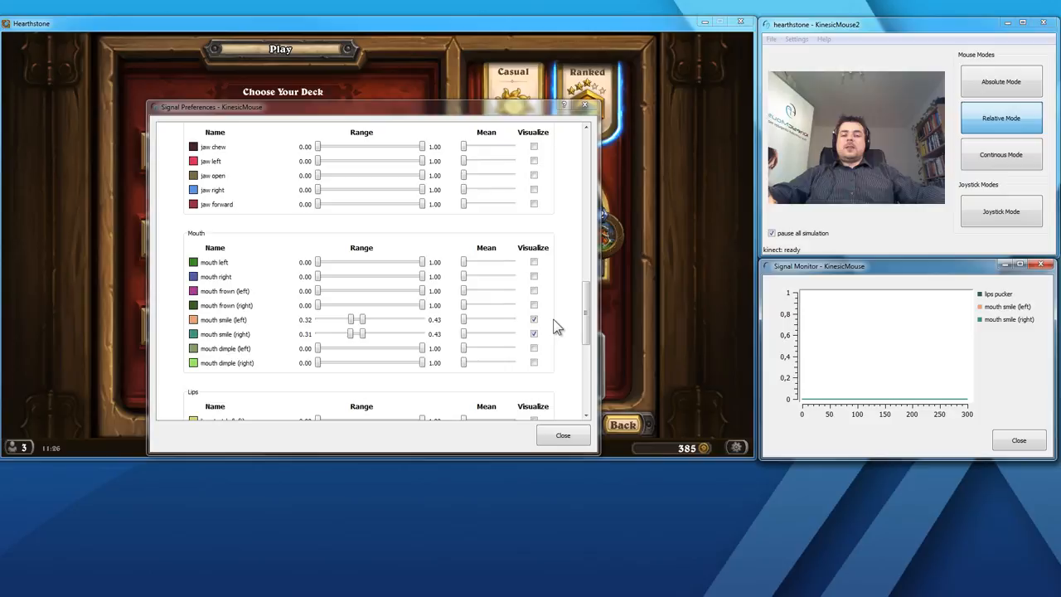
mouse_move(570, 317)
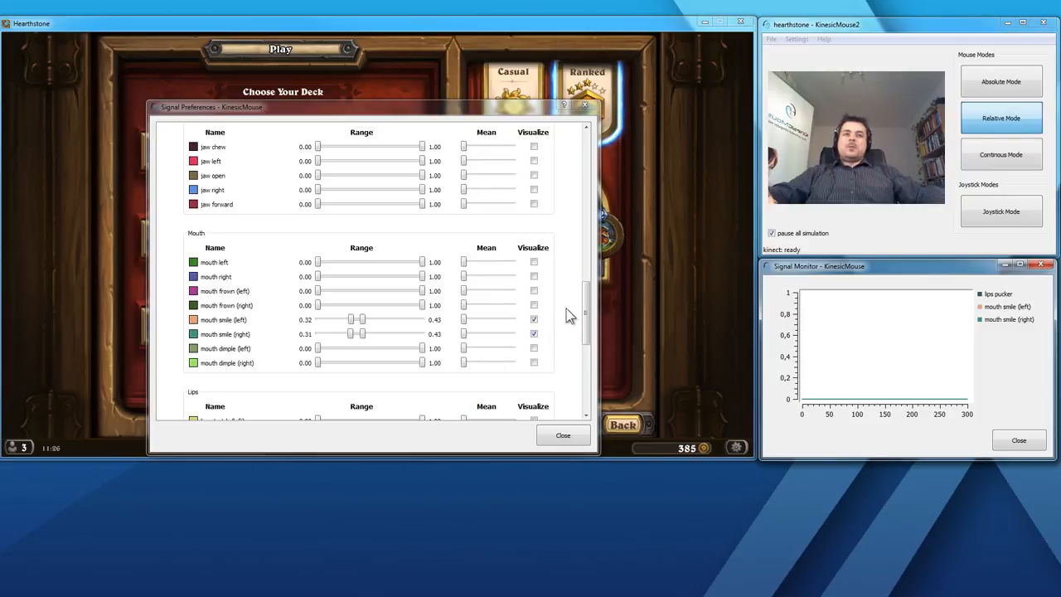
mouse_move(571, 328)
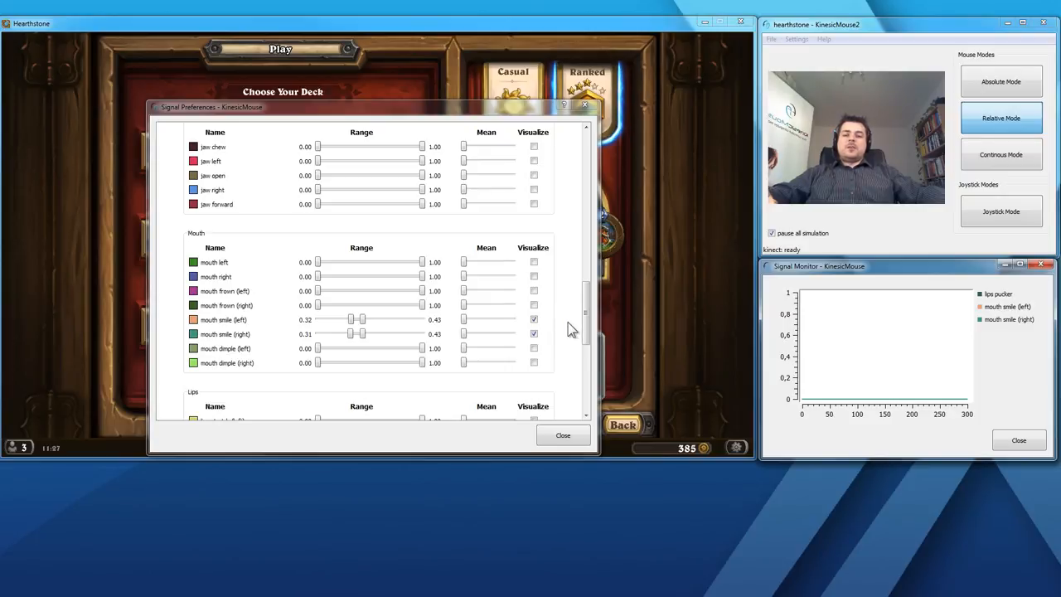